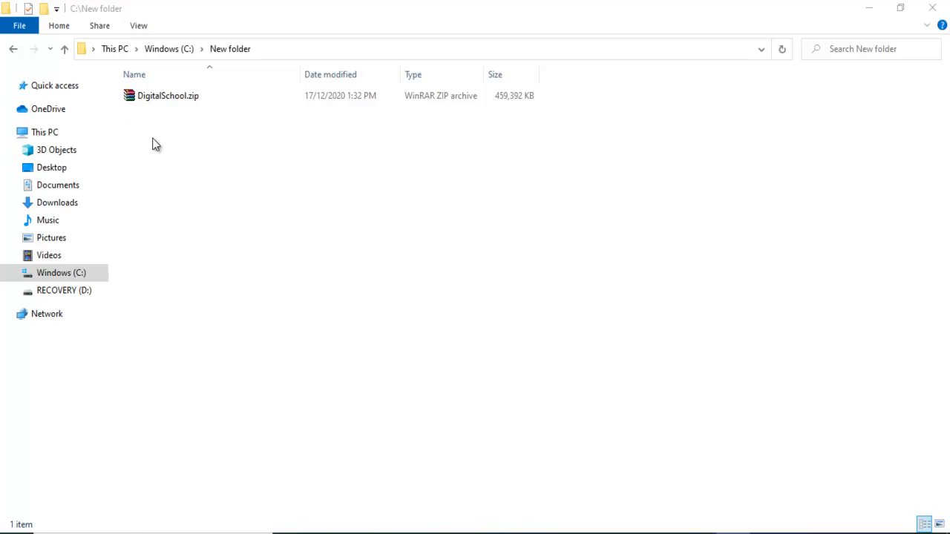
- Extract DigitalSchool.zip here so a DigitalSchool folder appears beside the archive
left_click(168, 95)
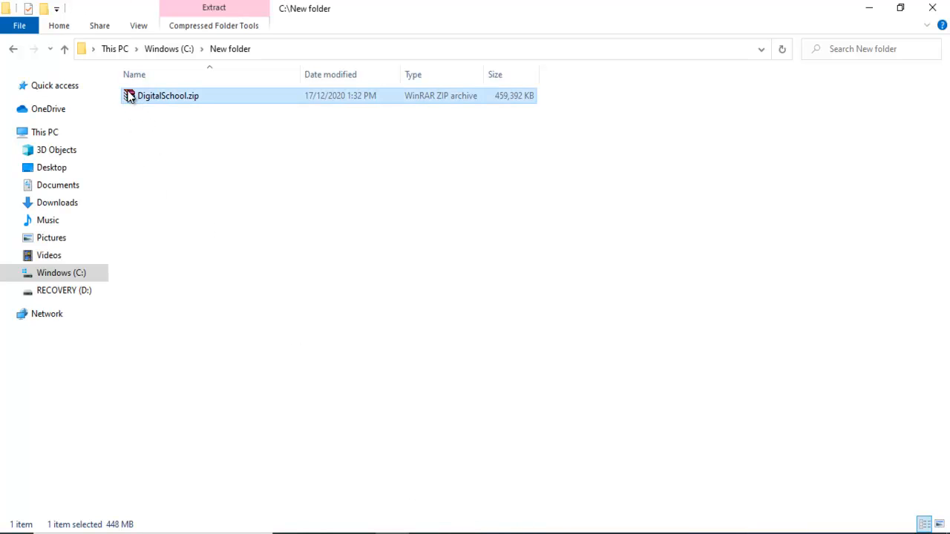
right_click(167, 95)
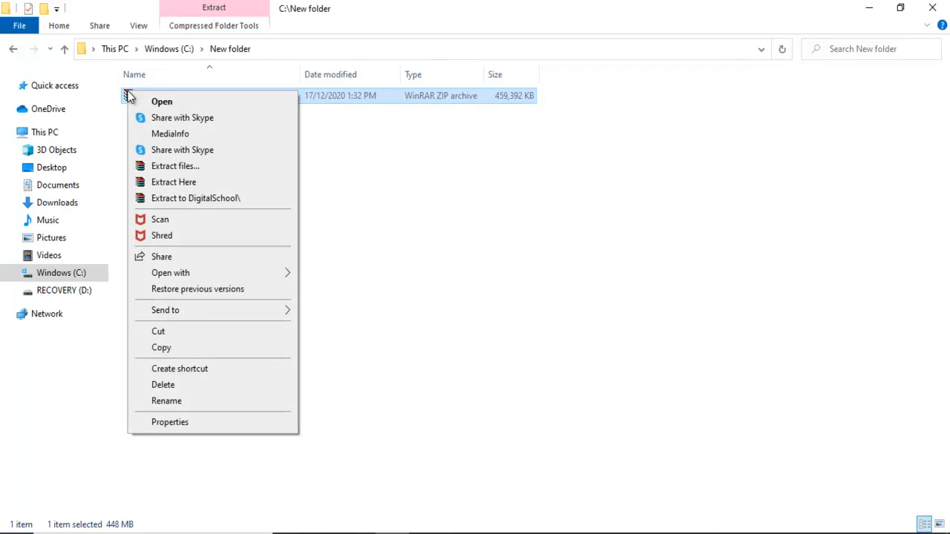
mouse_move(174, 181)
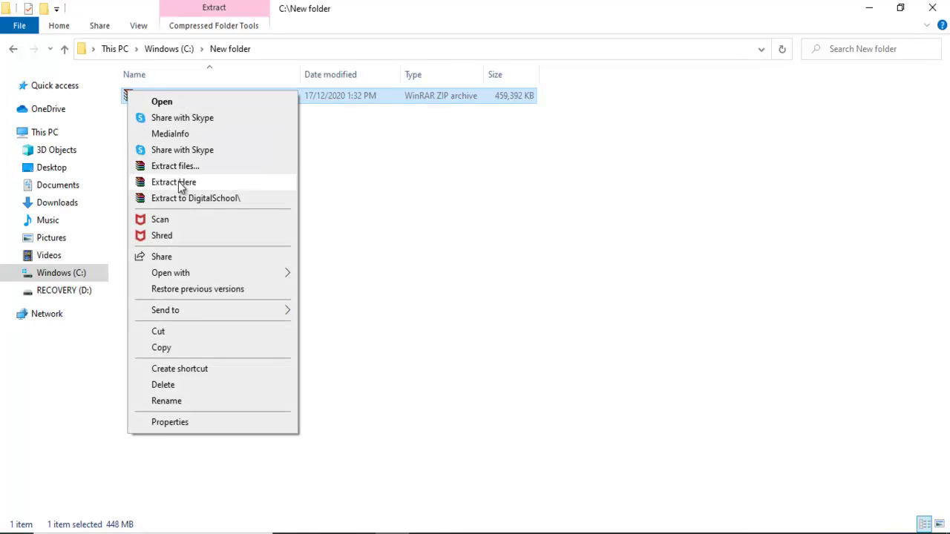
left_click(172, 181)
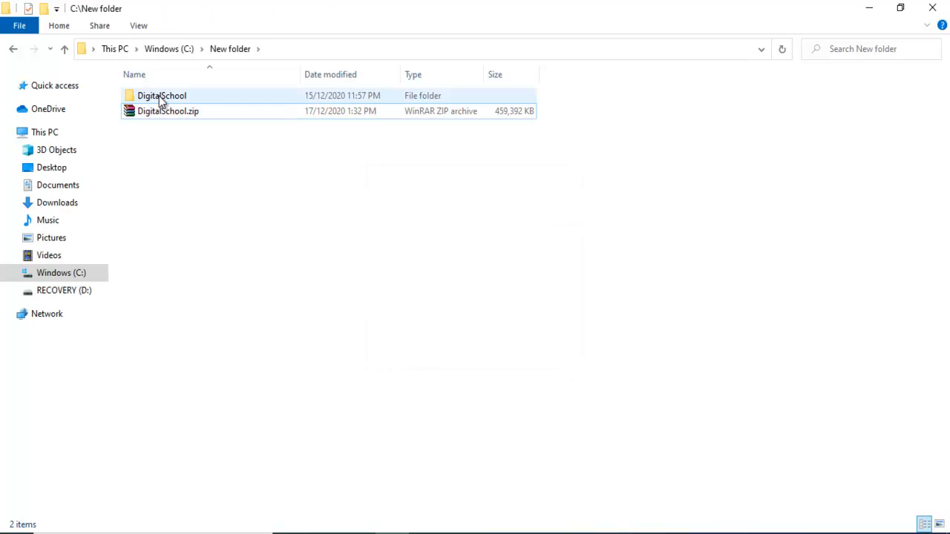
- Open the extracted DigitalSchool folder showing Digital School.exe, Database and Install
left_click(162, 95)
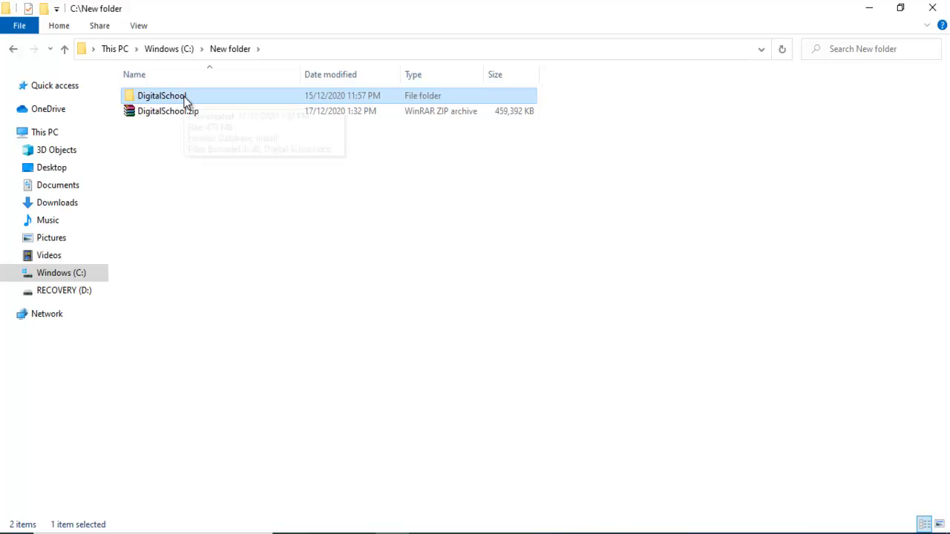
double_click(160, 95)
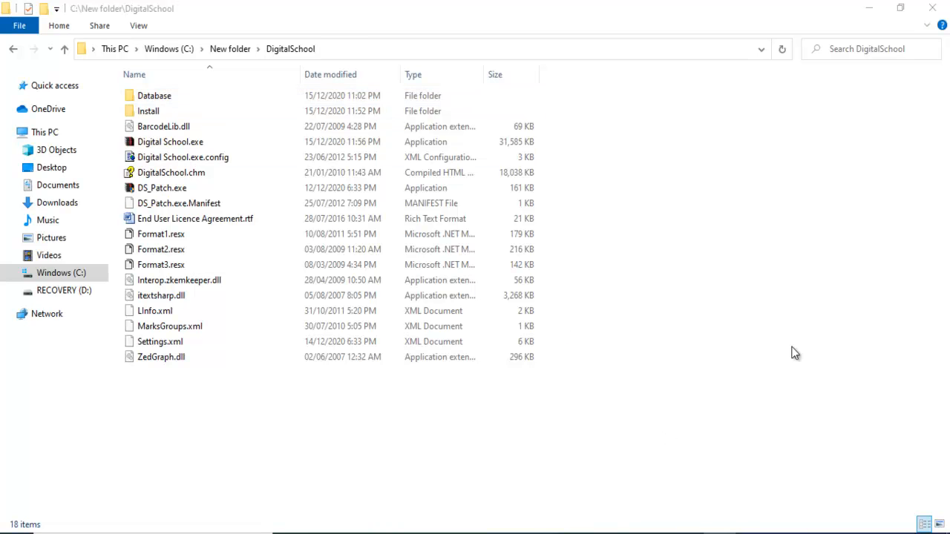
mouse_move(267, 254)
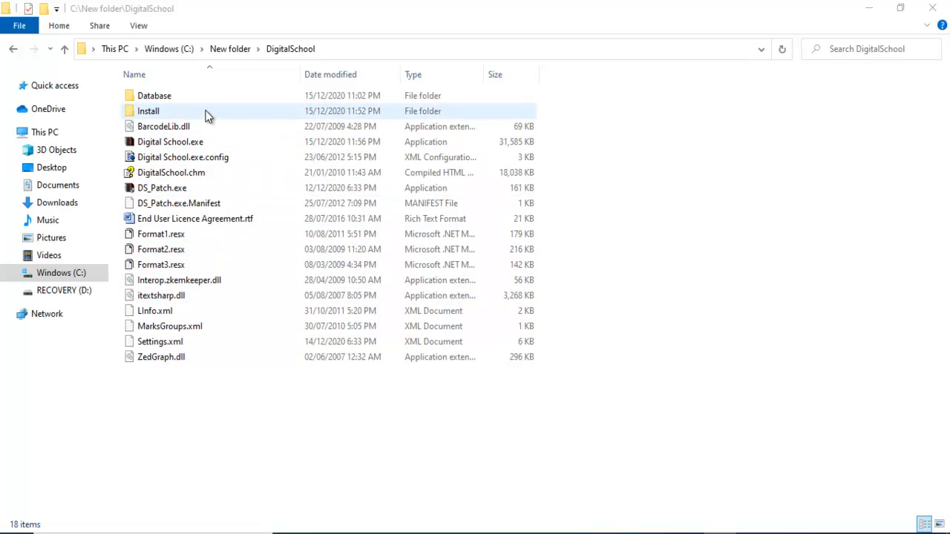
mouse_move(201, 119)
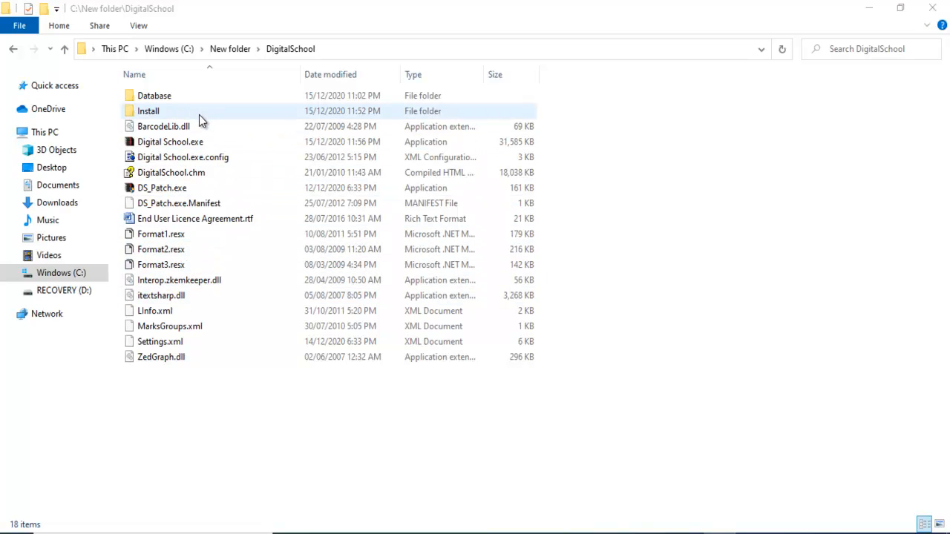
- Open the Install folder and bring up the Run as administrator actions for Install.exe
double_click(149, 110)
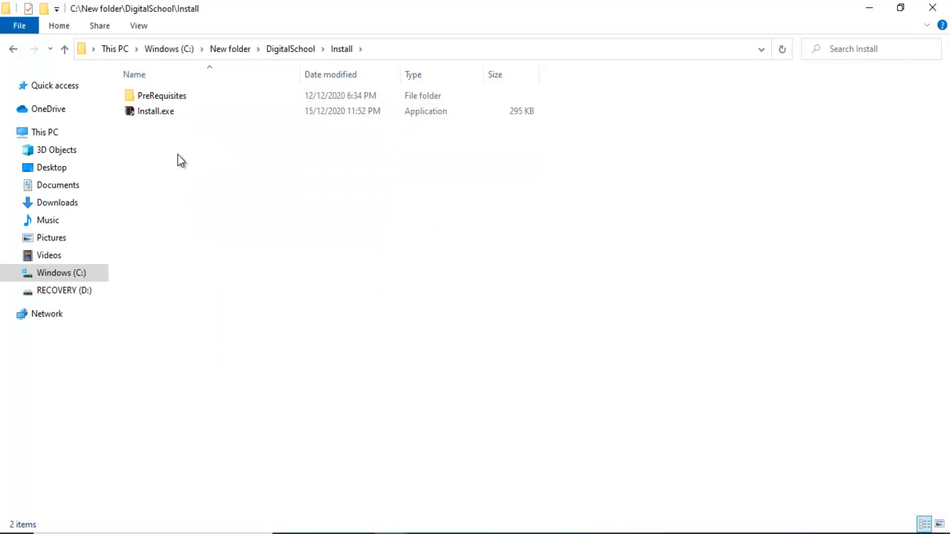
mouse_move(165, 116)
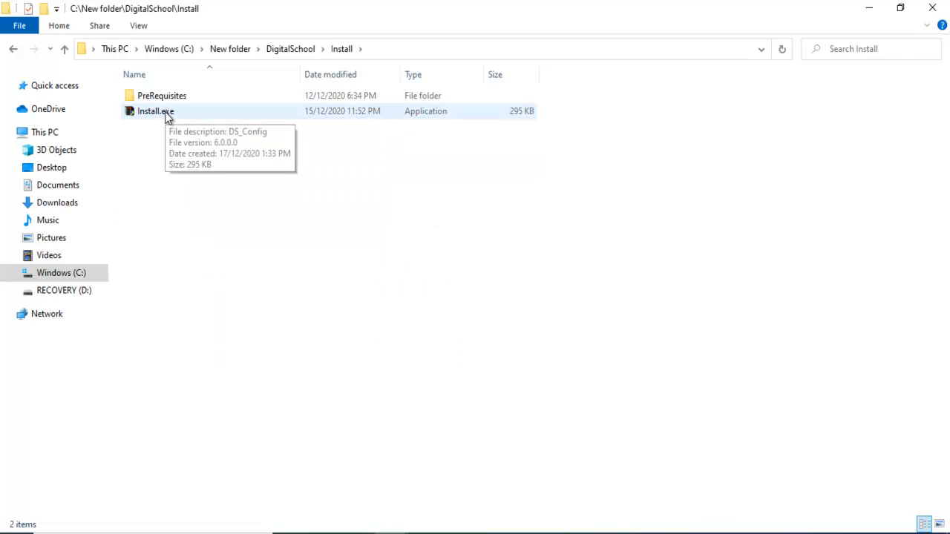
left_click(154, 112)
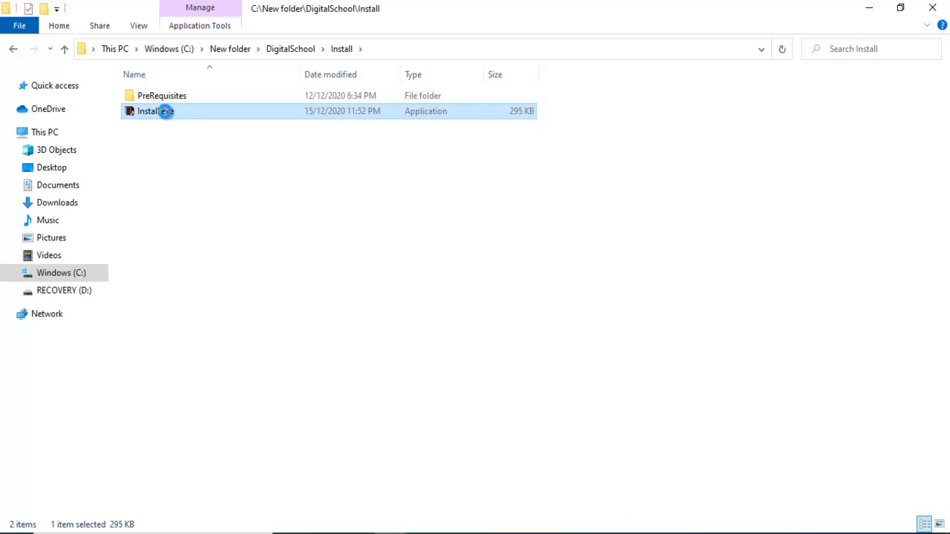
right_click(151, 110)
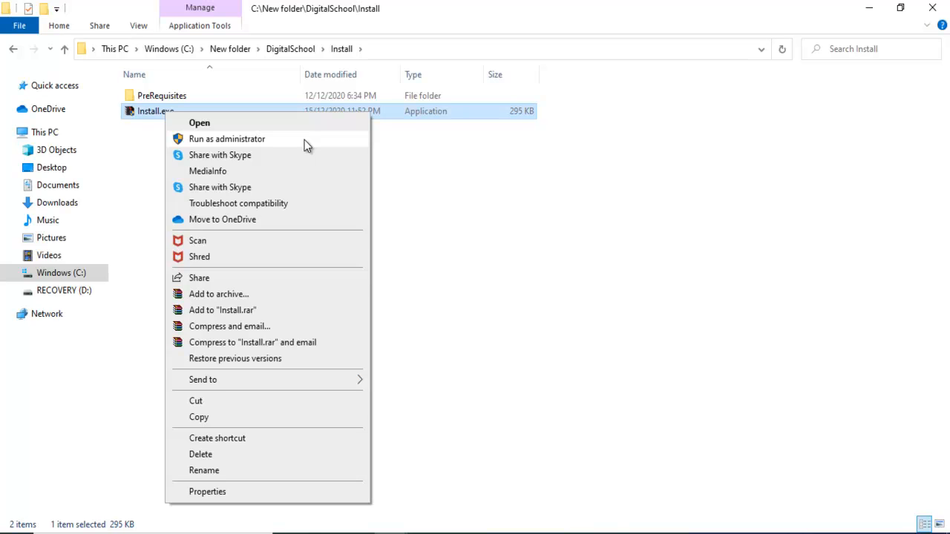
mouse_move(312, 142)
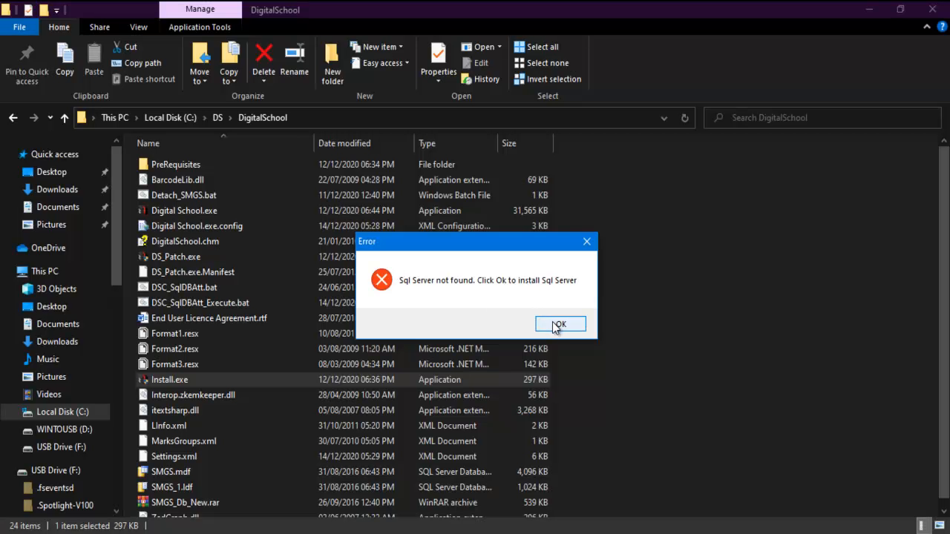
- Agree to install the missing SQL Server and extract setup files to SQLEXPR_x64_ENU
left_click(560, 323)
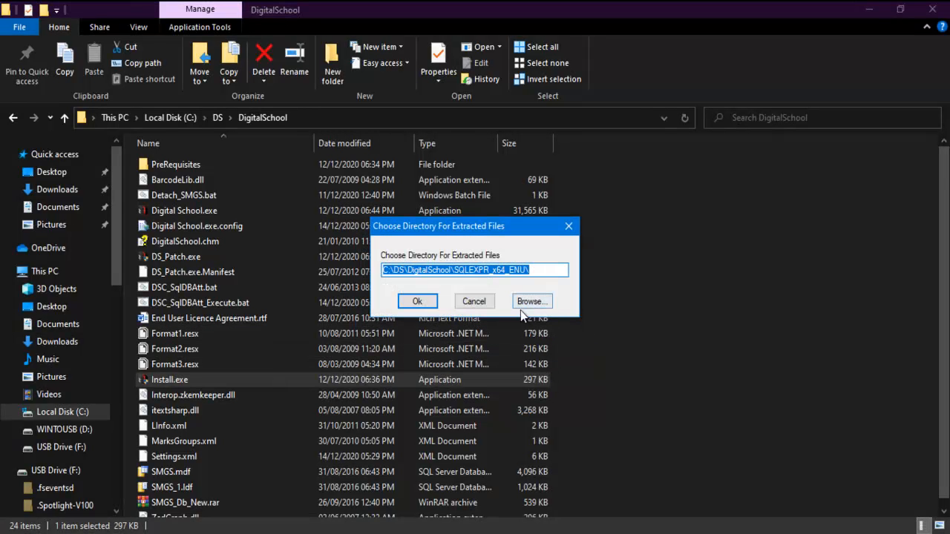
left_click(418, 300)
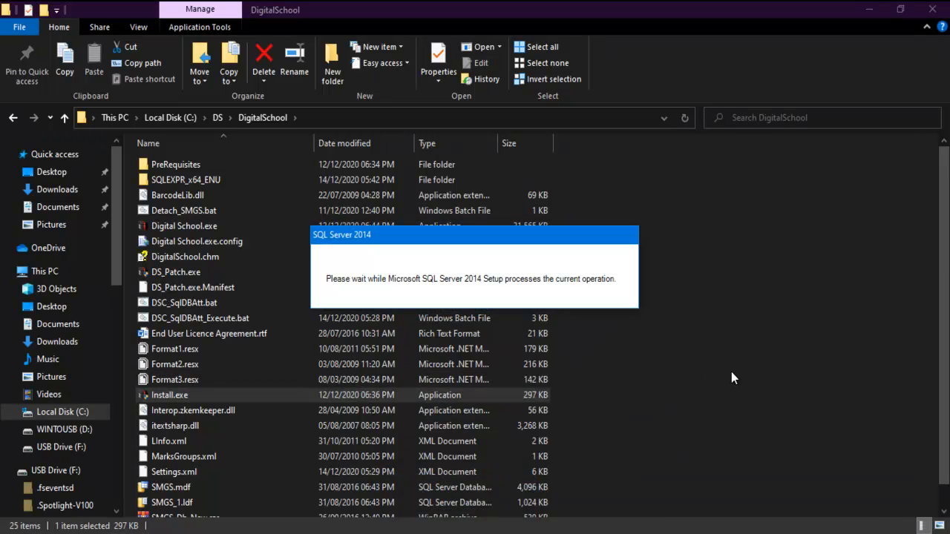
mouse_move(729, 380)
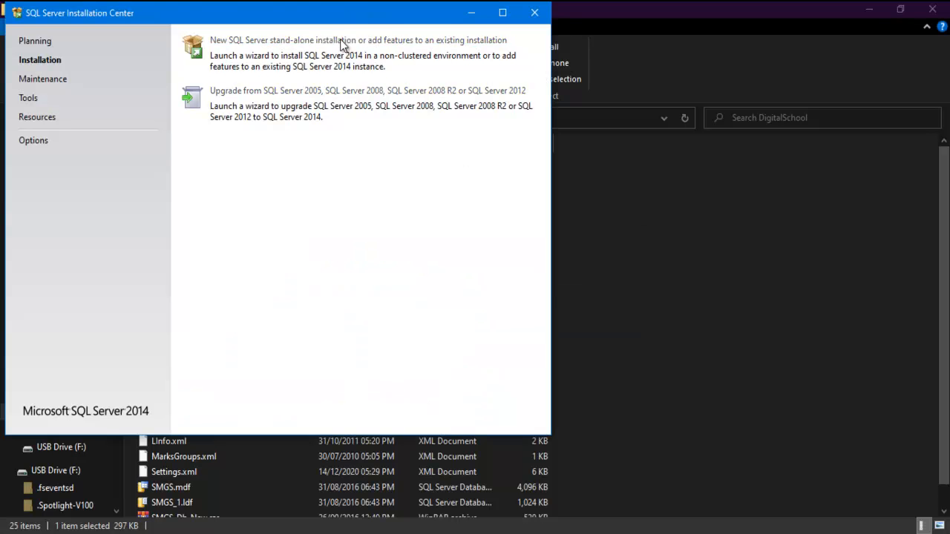
mouse_move(499, 278)
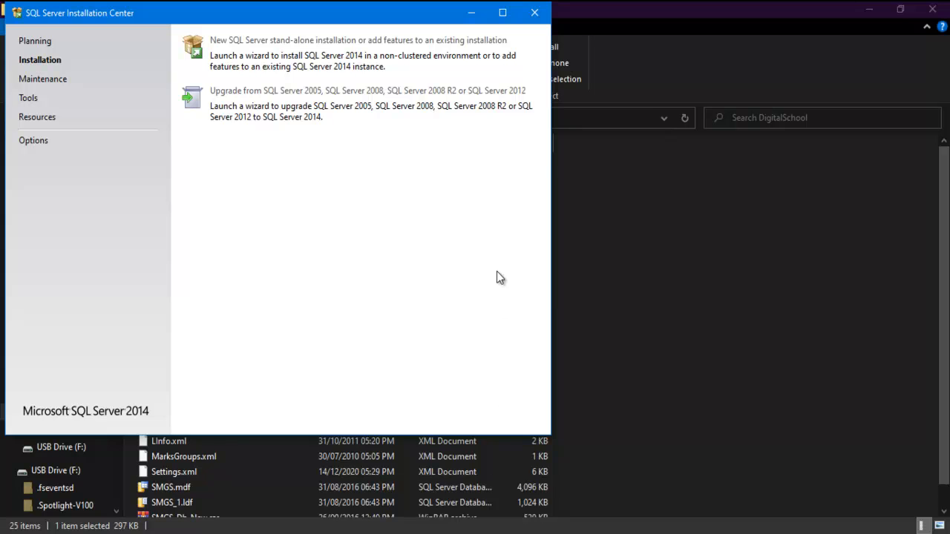
- Start a new SQL Server stand-alone installation from the Installation Center
left_click(356, 41)
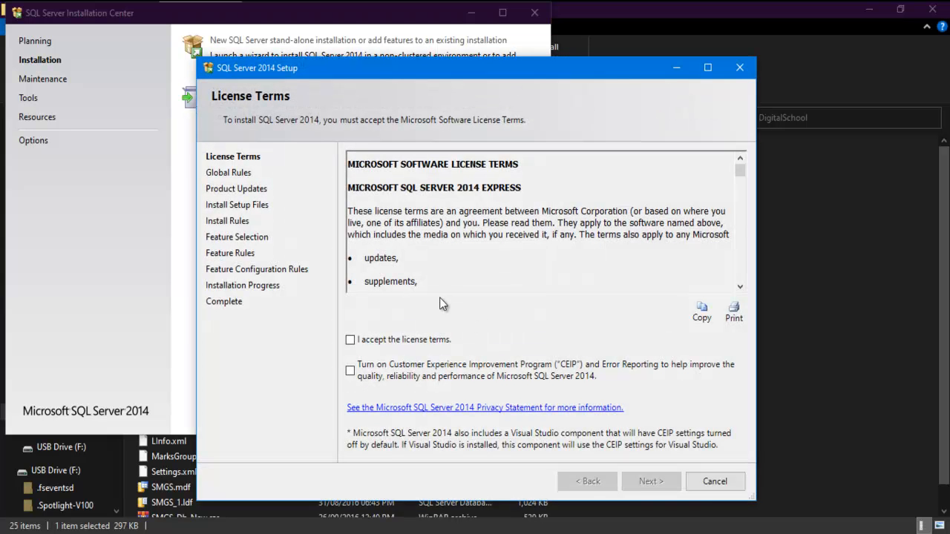
- Accept the licence terms and continue through rule checks to Feature Selection
left_click(350, 340)
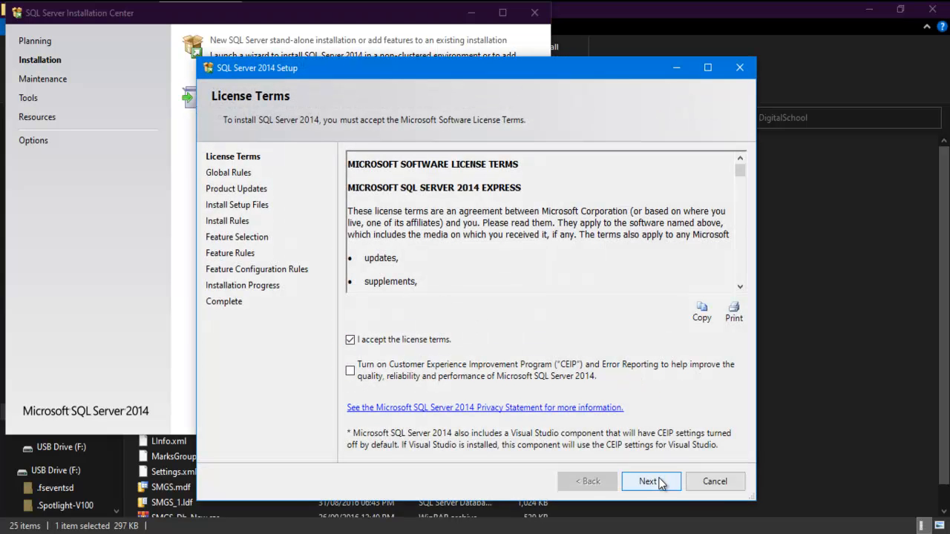
left_click(652, 481)
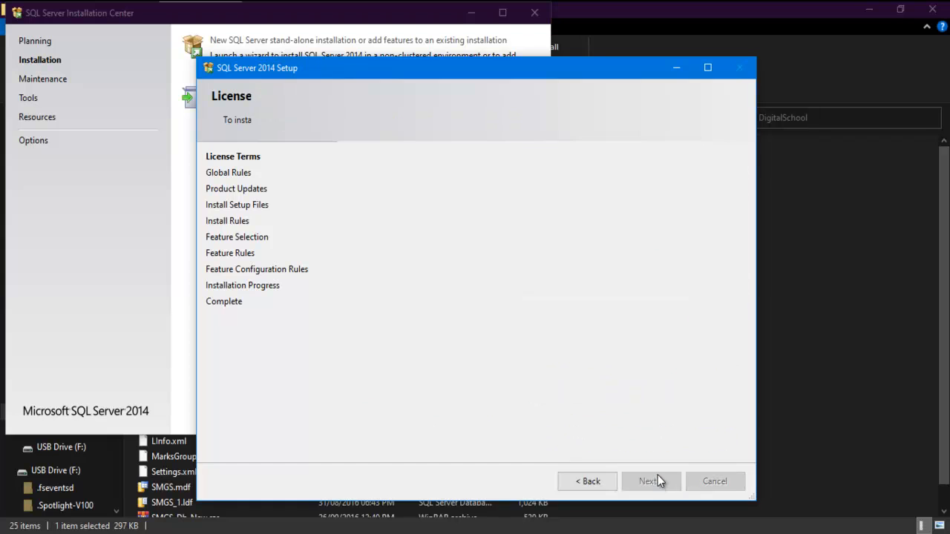
left_click(647, 481)
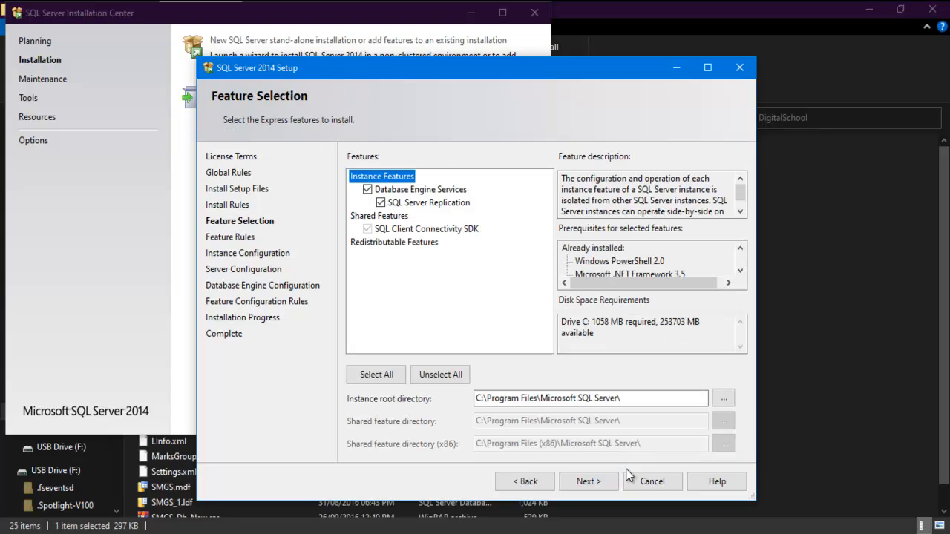
- Keep Database Engine Services and SQL Server Replication and continue to Instance Configuration
left_click(588, 481)
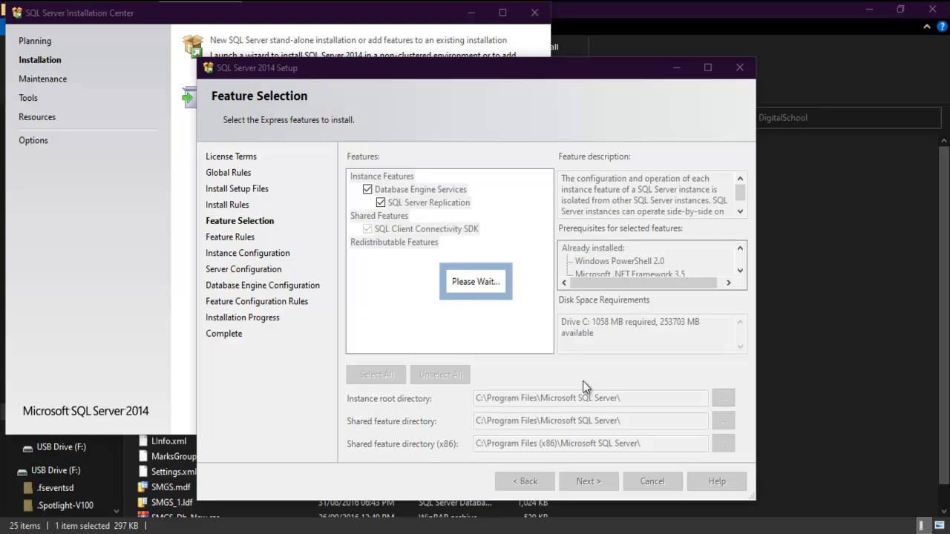
left_click(588, 481)
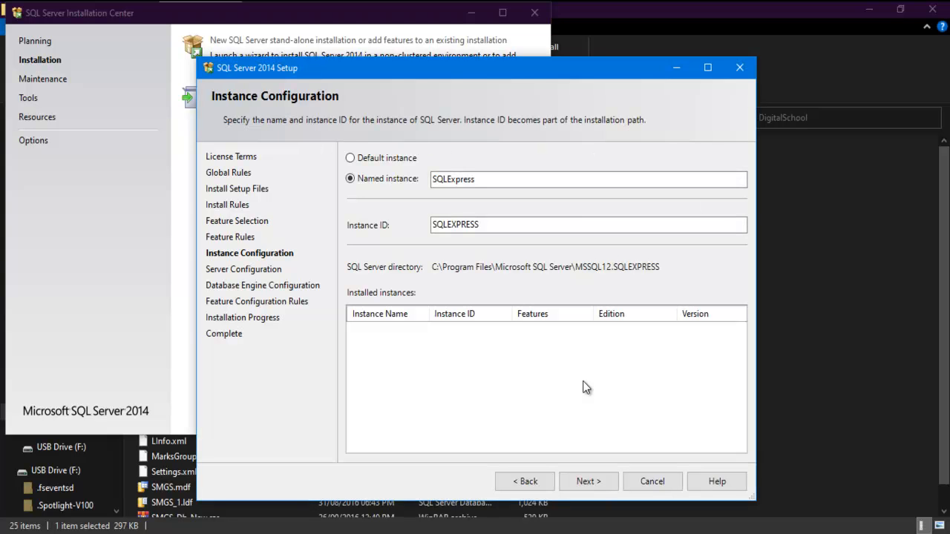
mouse_move(594, 446)
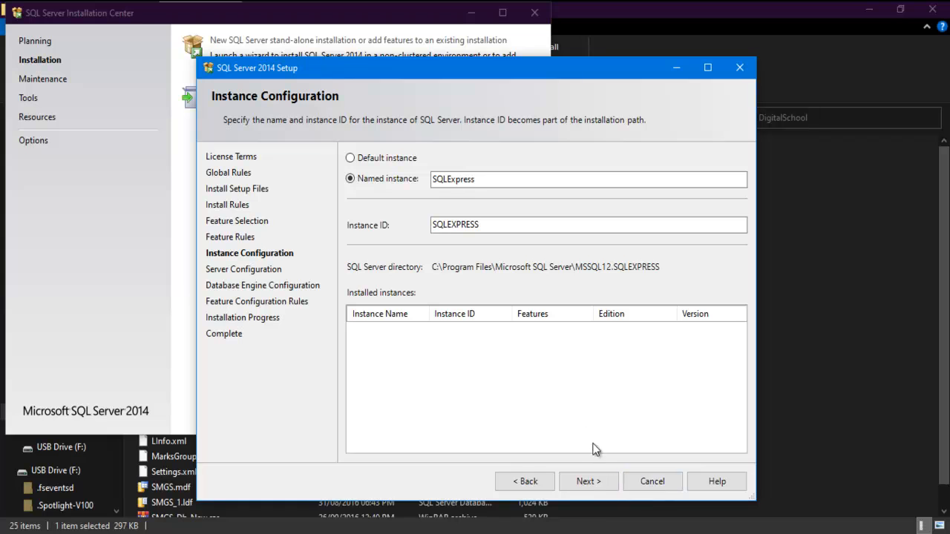
- Keep named instance SQLExpress and continue to the Server Configuration service accounts
left_click(588, 481)
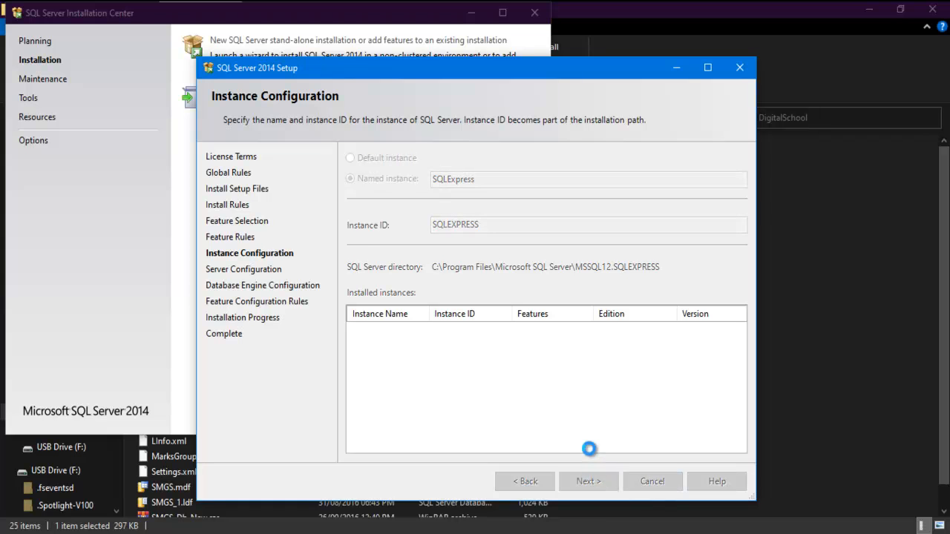
left_click(588, 481)
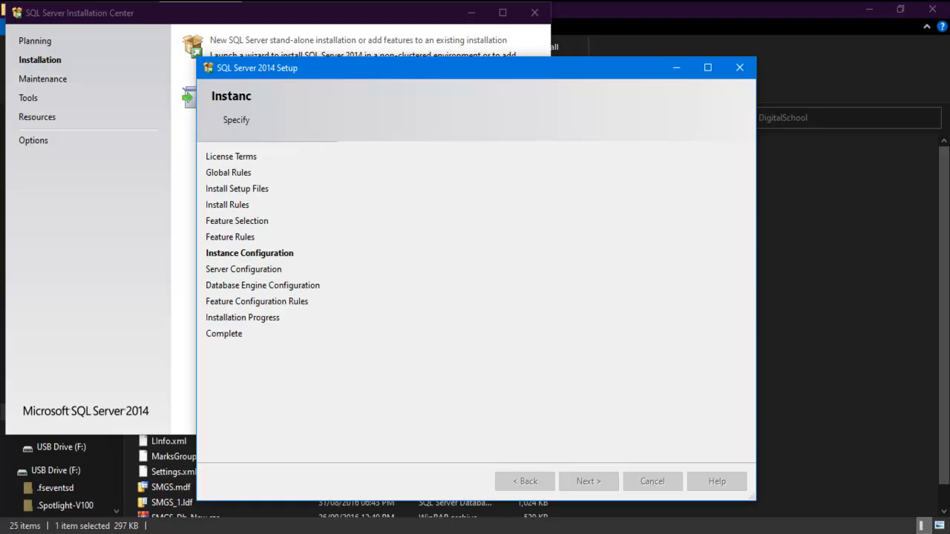
left_click(588, 481)
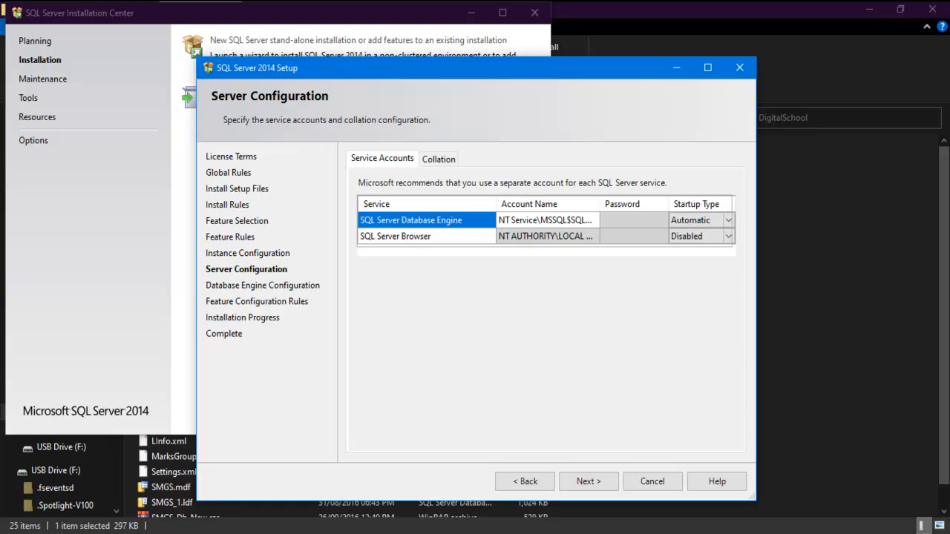
mouse_move(591, 481)
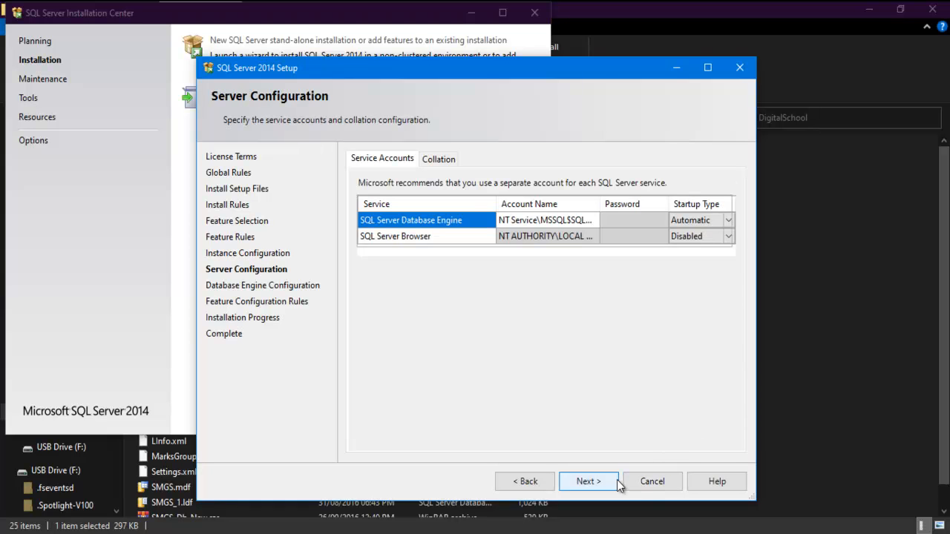
- Choose Mixed Mode authentication with the sa password and run the installation
left_click(588, 481)
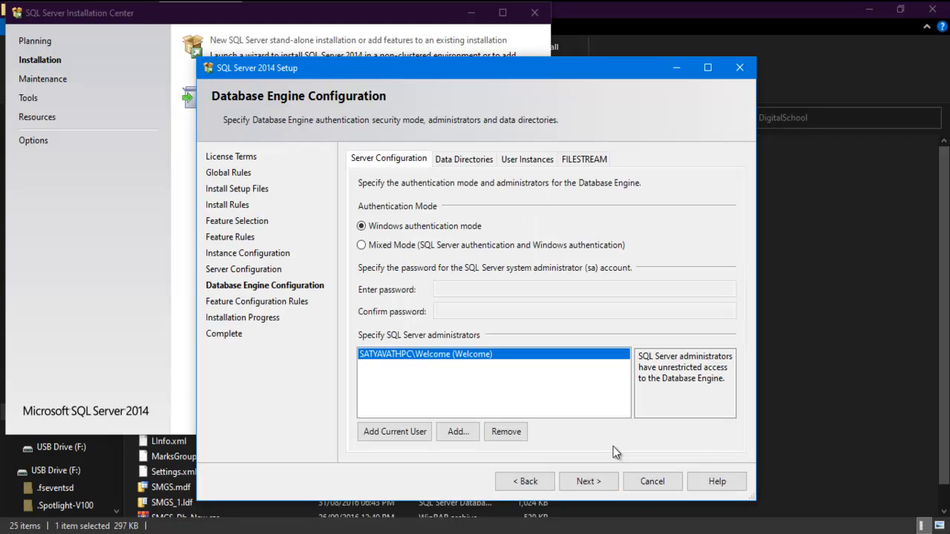
mouse_move(503, 259)
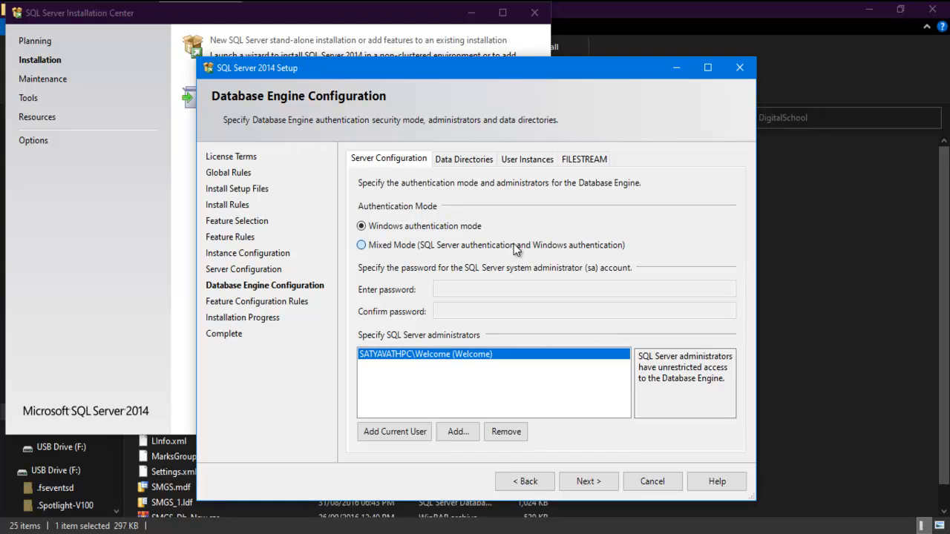
left_click(359, 245)
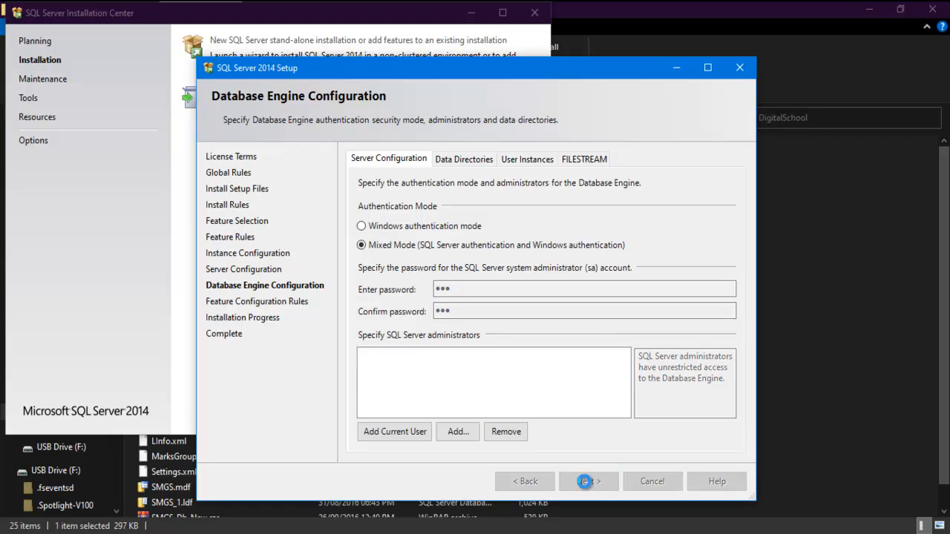
left_click(590, 481)
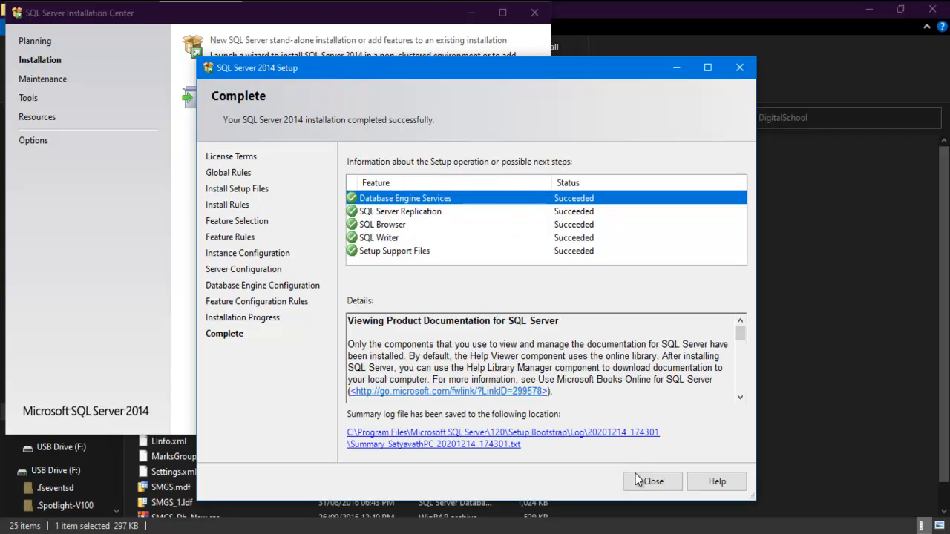
- Close the finished setup wizard and the Installation Center
left_click(655, 481)
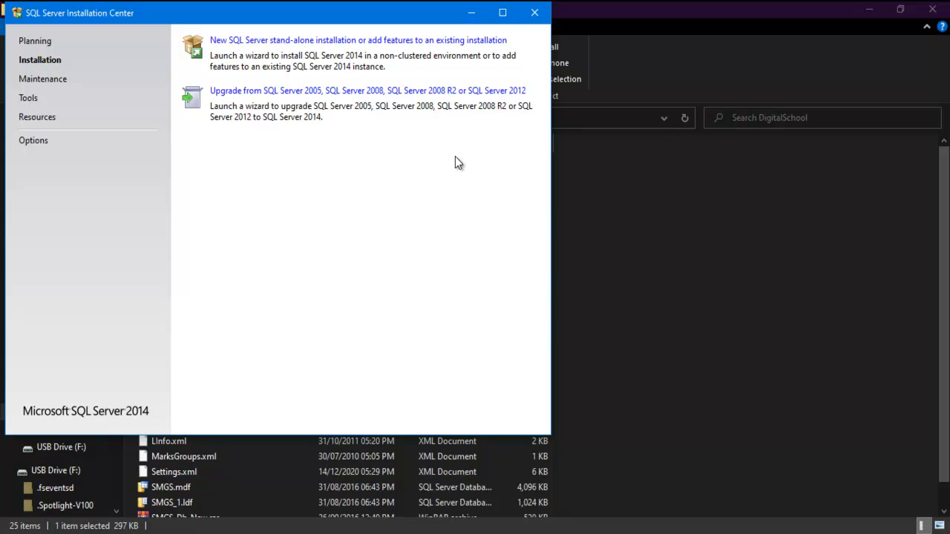
left_click(533, 13)
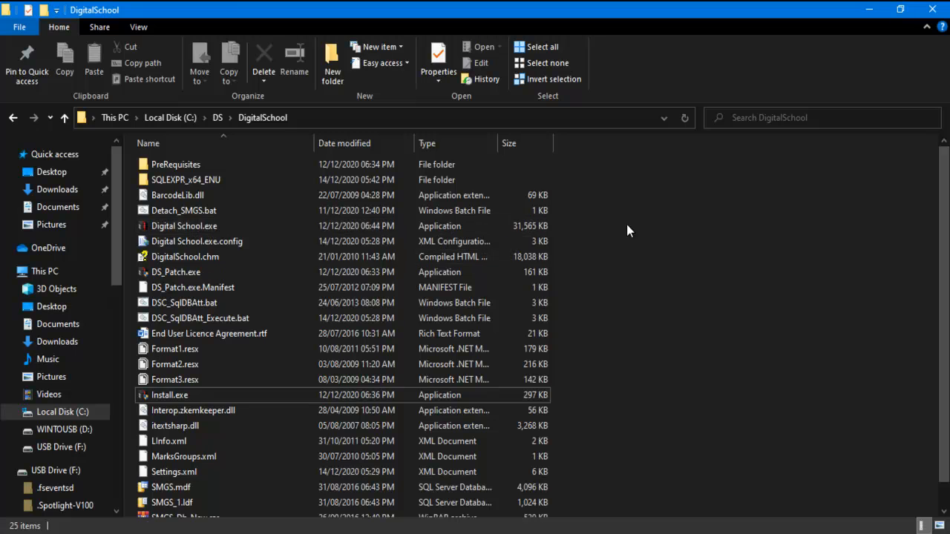
- Launch Digital School.exe and connect it to the local SQLEXPRESS server instance
left_click(184, 226)
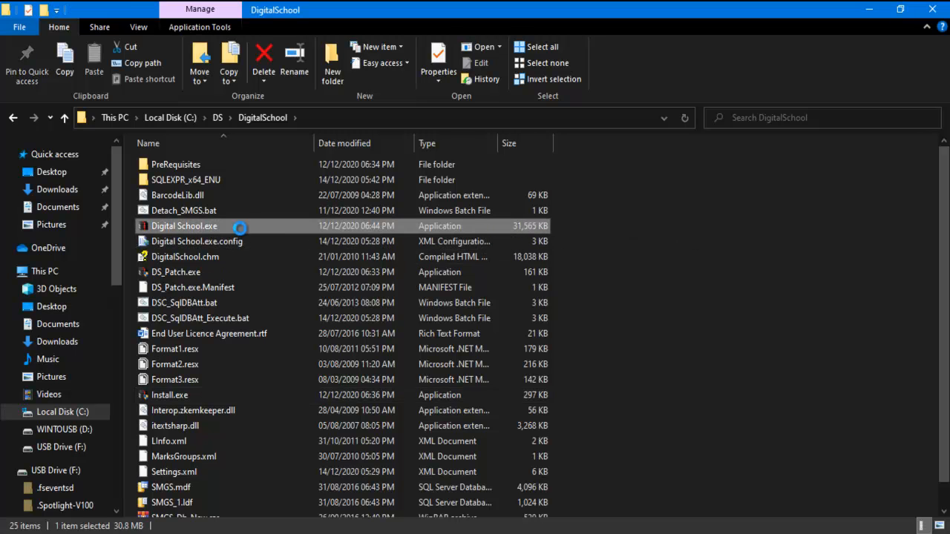
double_click(184, 226)
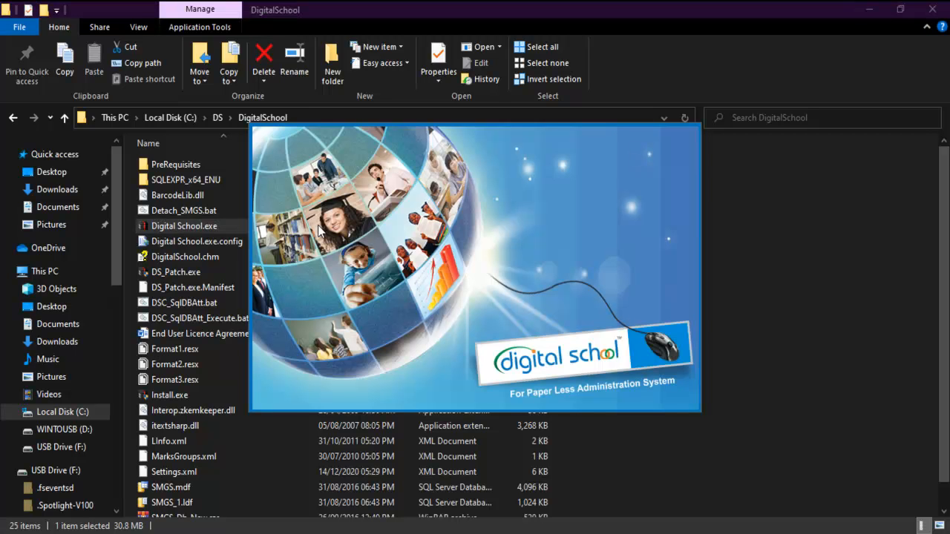
double_click(184, 226)
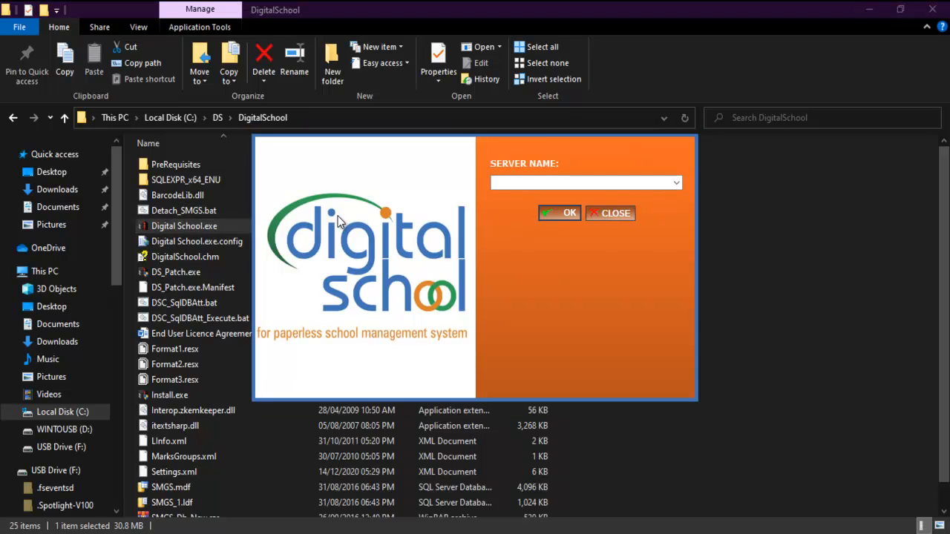
mouse_move(354, 218)
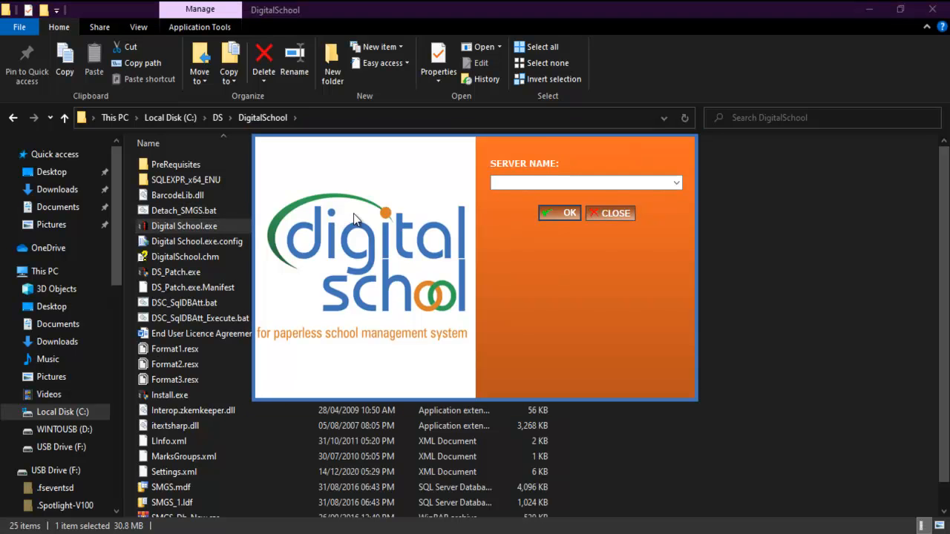
left_click(677, 182)
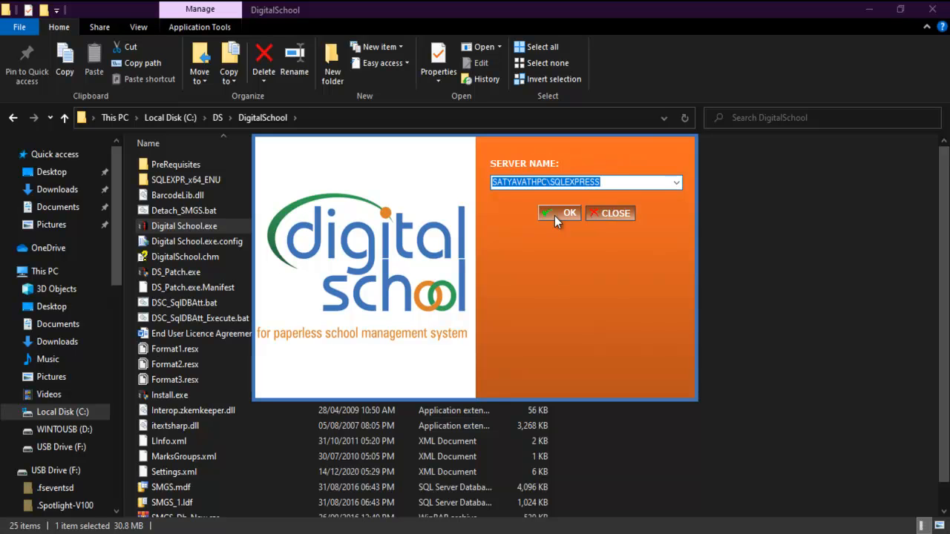
left_click(558, 214)
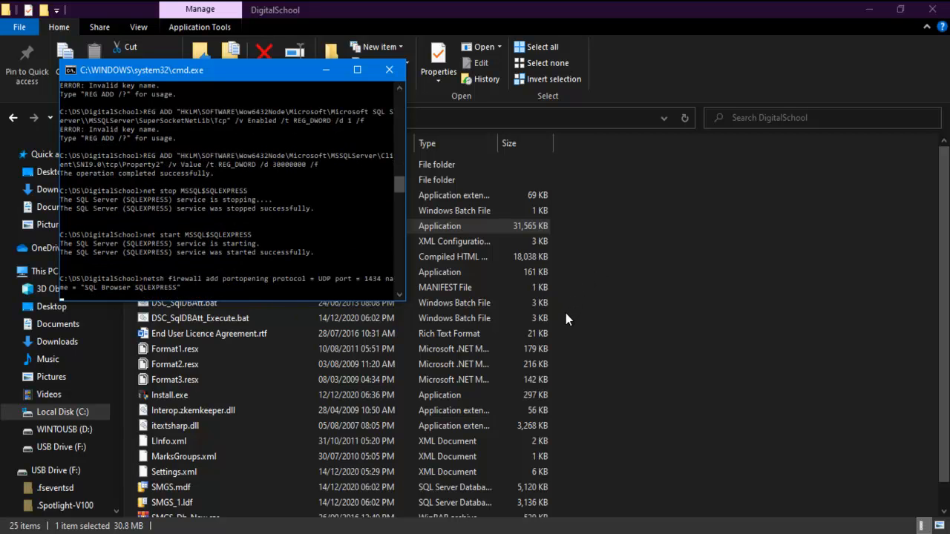
- Close the finished configuration window and bring up the context menu on Digital School.exe
left_click(389, 70)
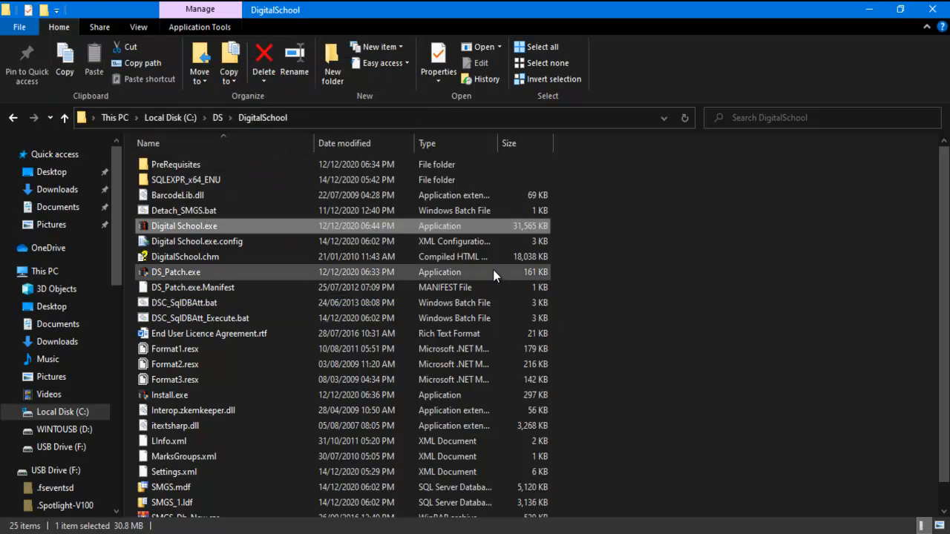
mouse_move(573, 291)
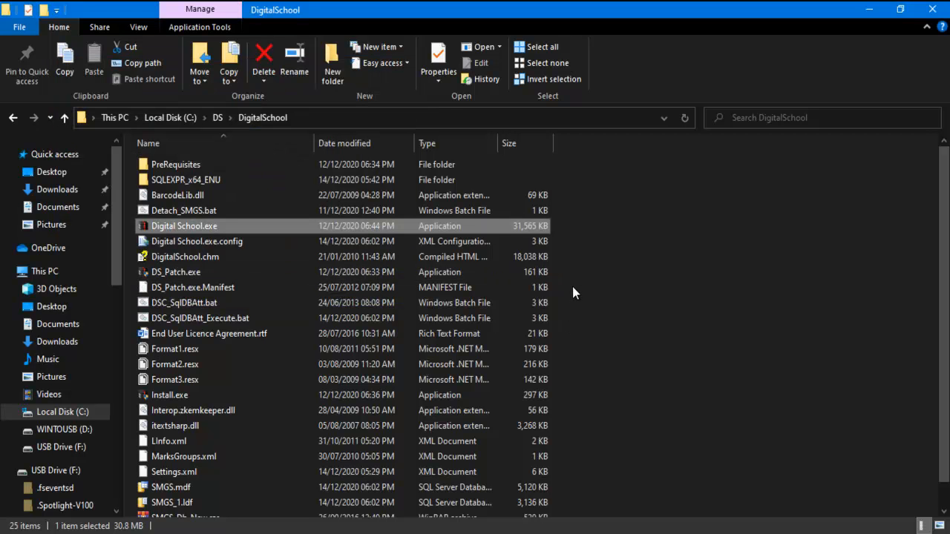
mouse_move(562, 309)
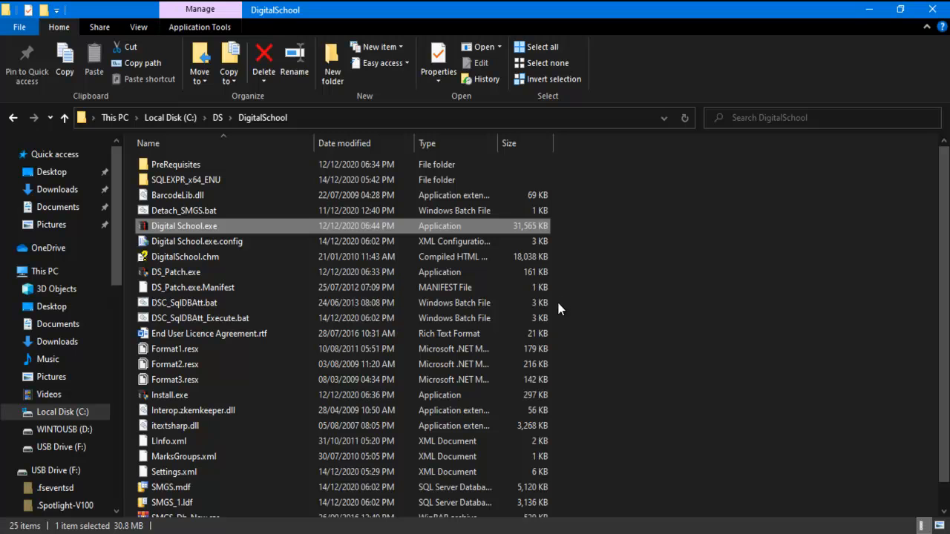
mouse_move(484, 230)
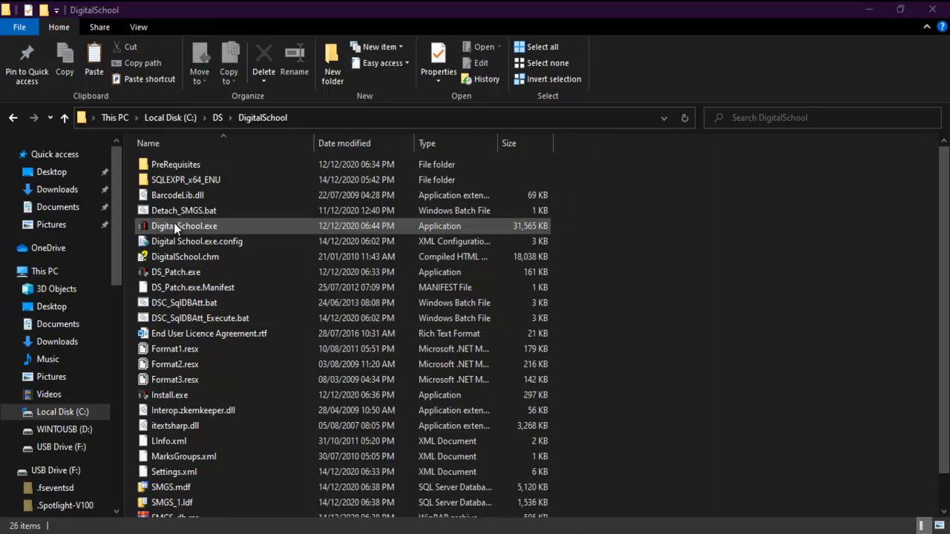
right_click(184, 226)
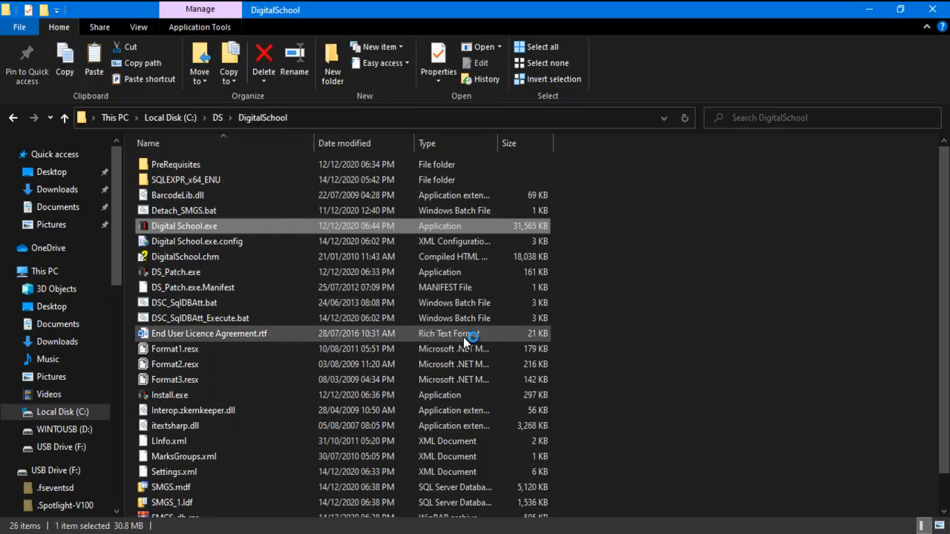
- Launch Digital School.exe, fetch a serial key via the Internet link, and activate the Free edition
double_click(184, 226)
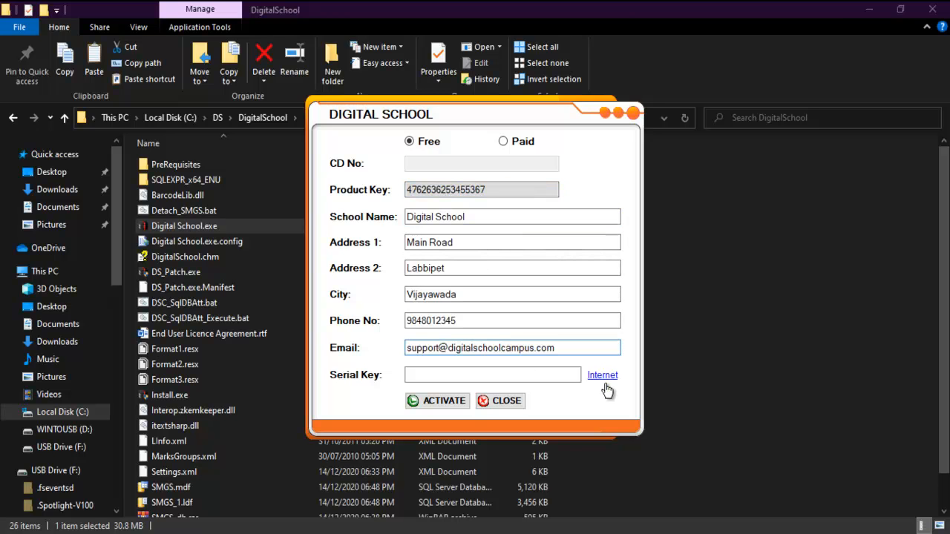
left_click(602, 374)
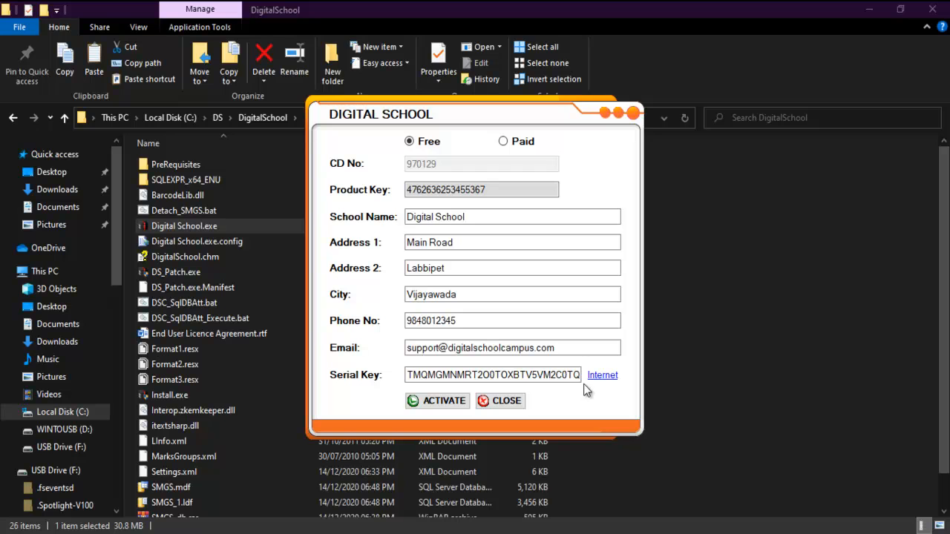
mouse_move(552, 332)
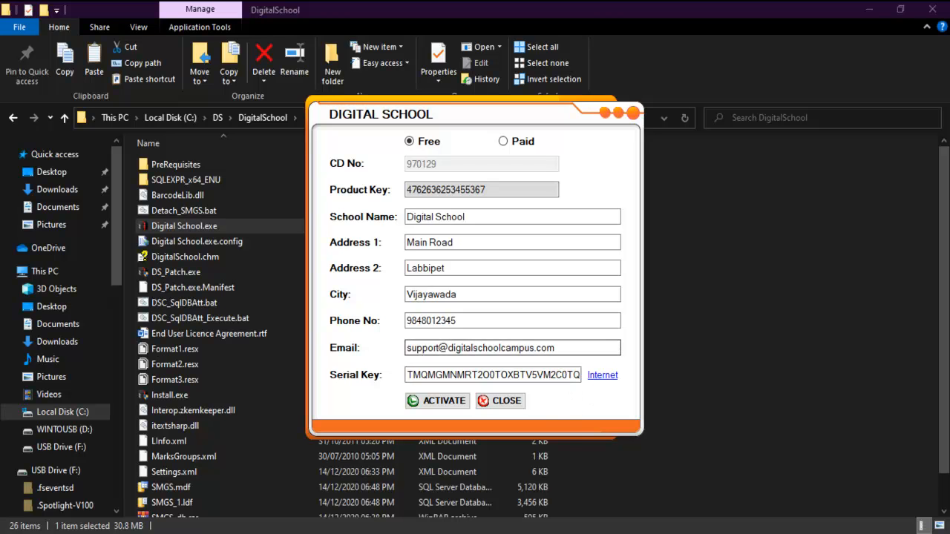
left_click(506, 401)
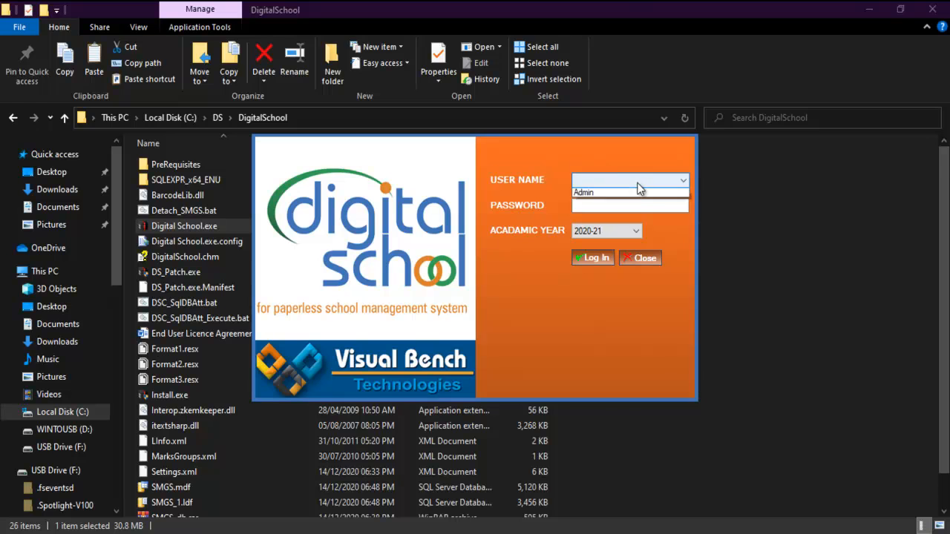
- Sign in as Admin with the password for academic year 2020-21, reaching the main dashboard
left_click(630, 205)
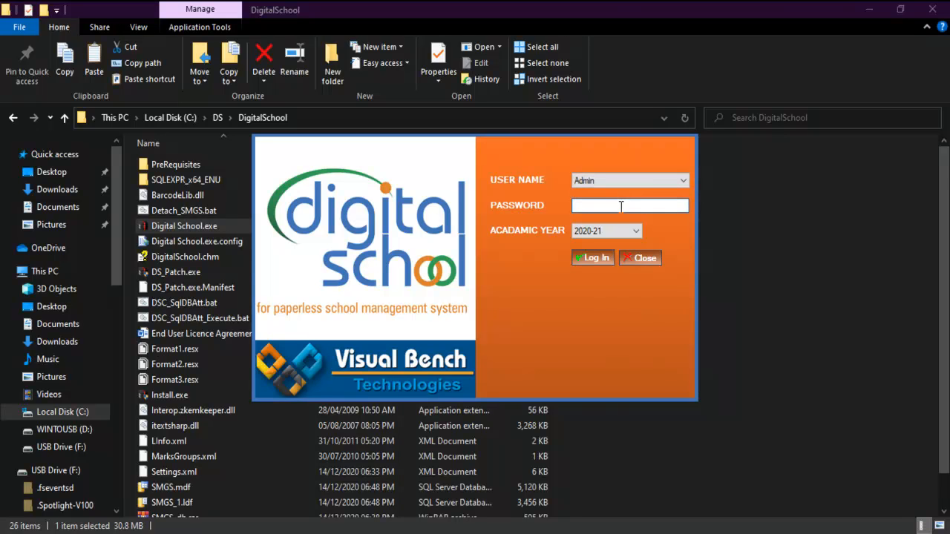
type("$$$$$")
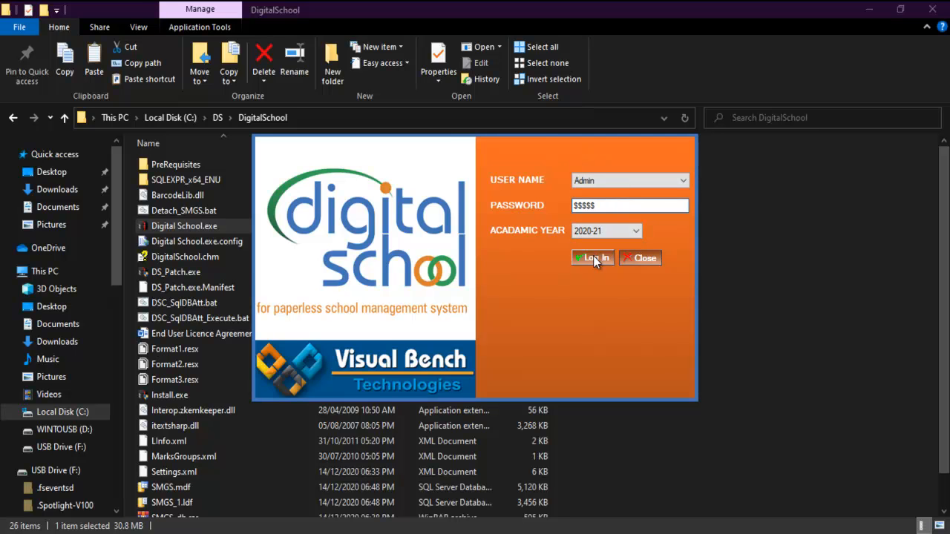
left_click(591, 258)
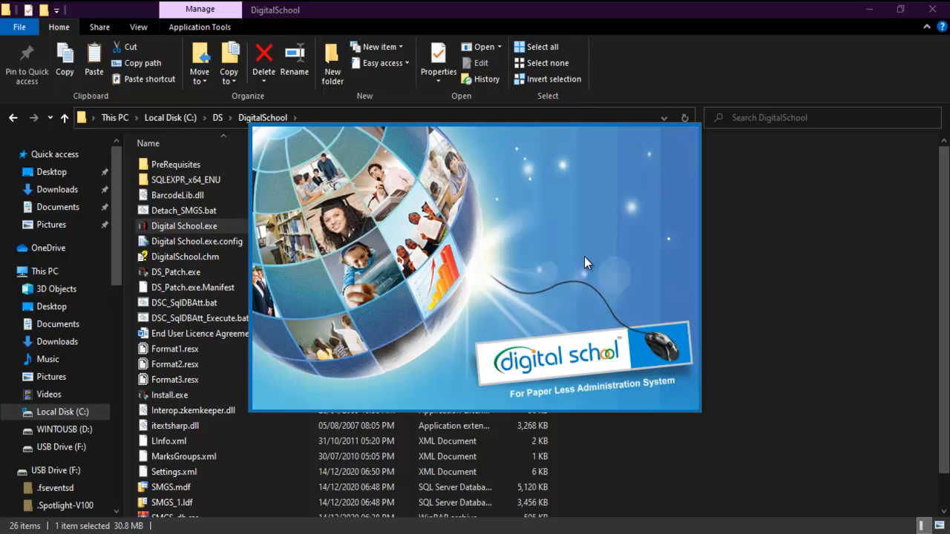
double_click(184, 226)
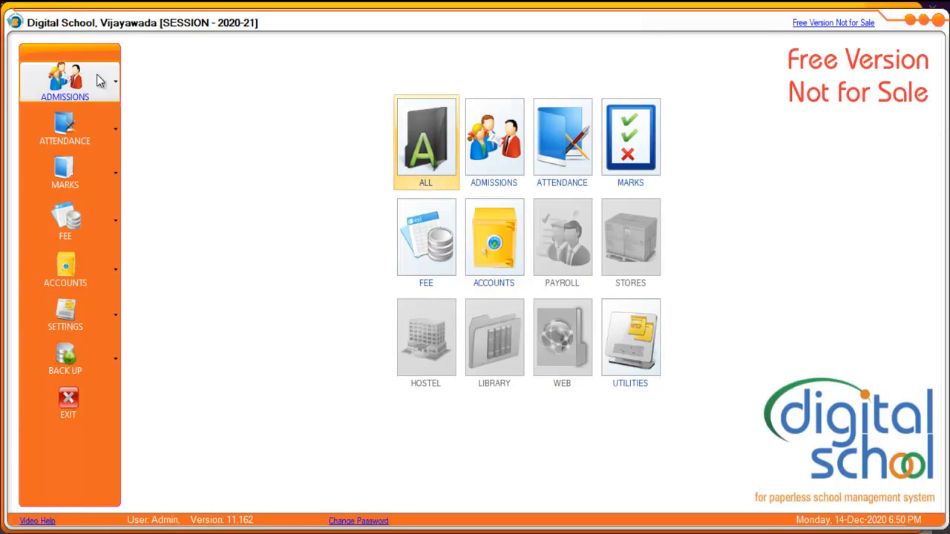
mouse_move(869, 531)
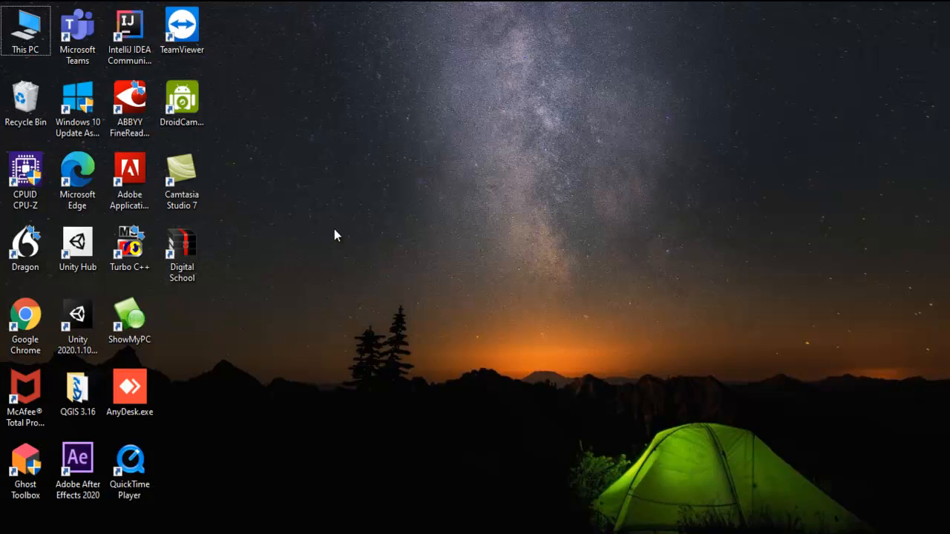
- Select the Digital School desktop shortcut to show it launches from C:\DS\DigitalSchool
left_click(181, 247)
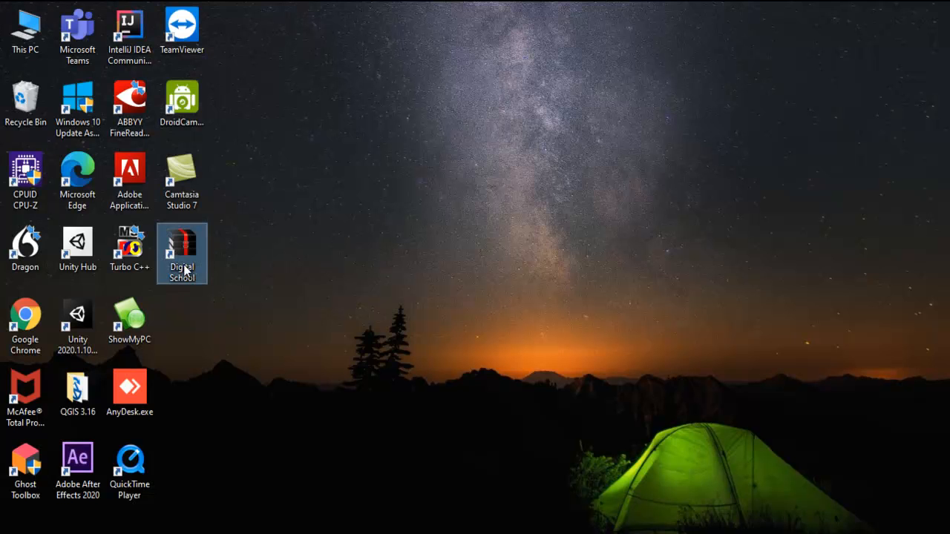
mouse_move(194, 253)
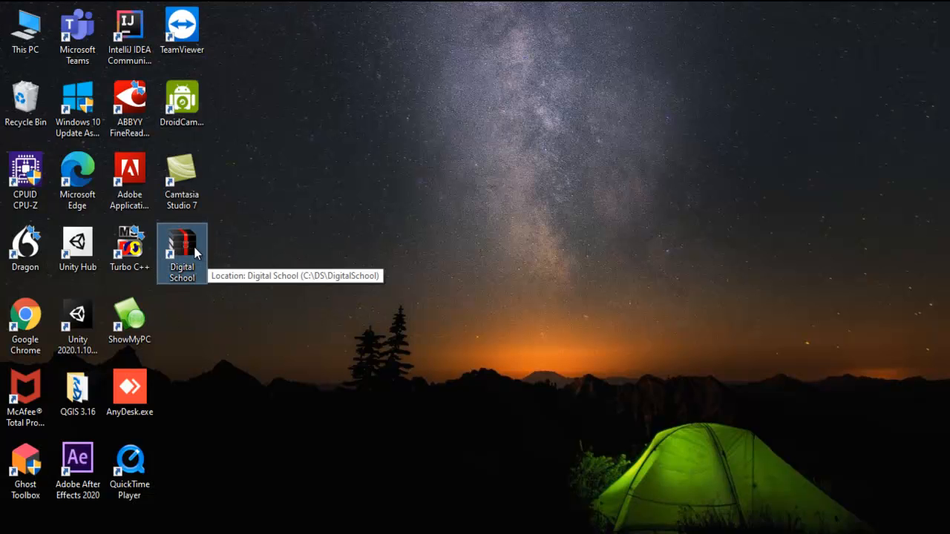